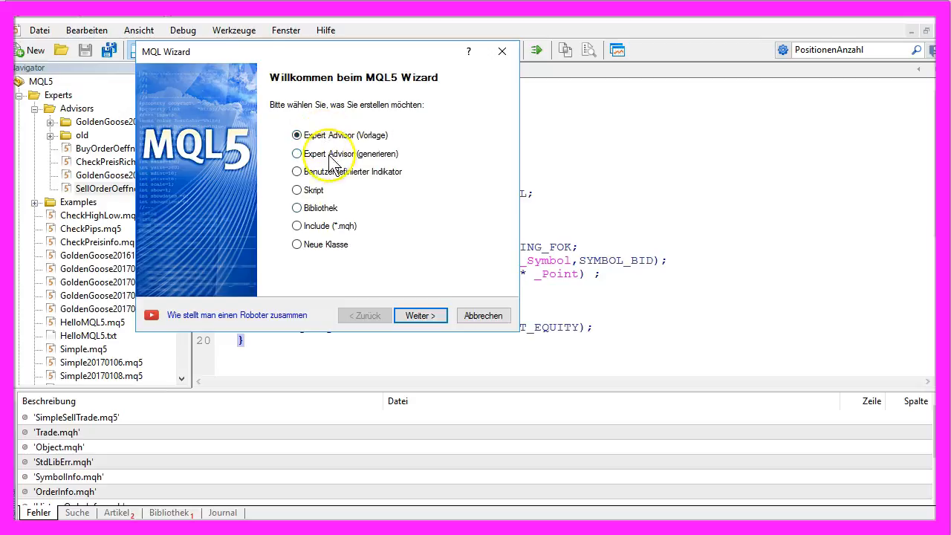
- Create the SimpleSellTrade expert advisor from the template with default properties
left_click(420, 315)
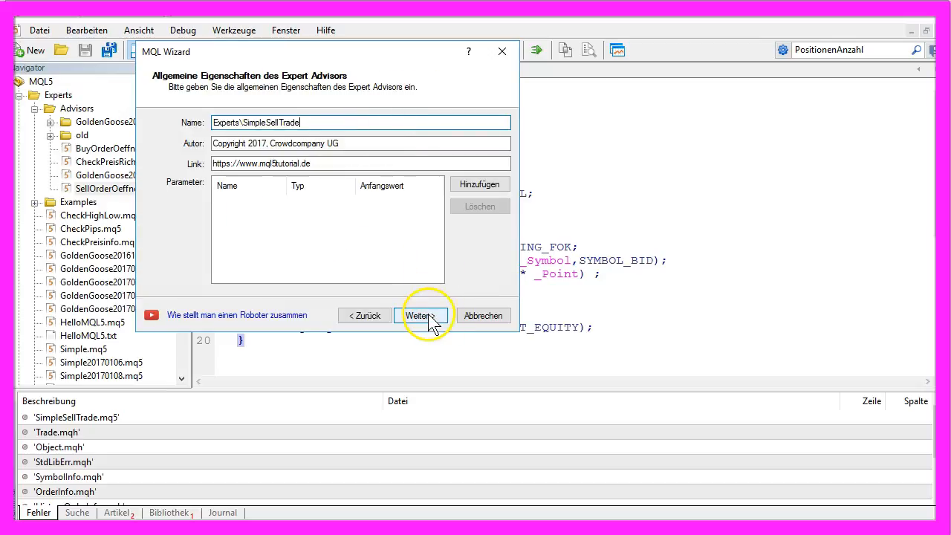
left_click(422, 315)
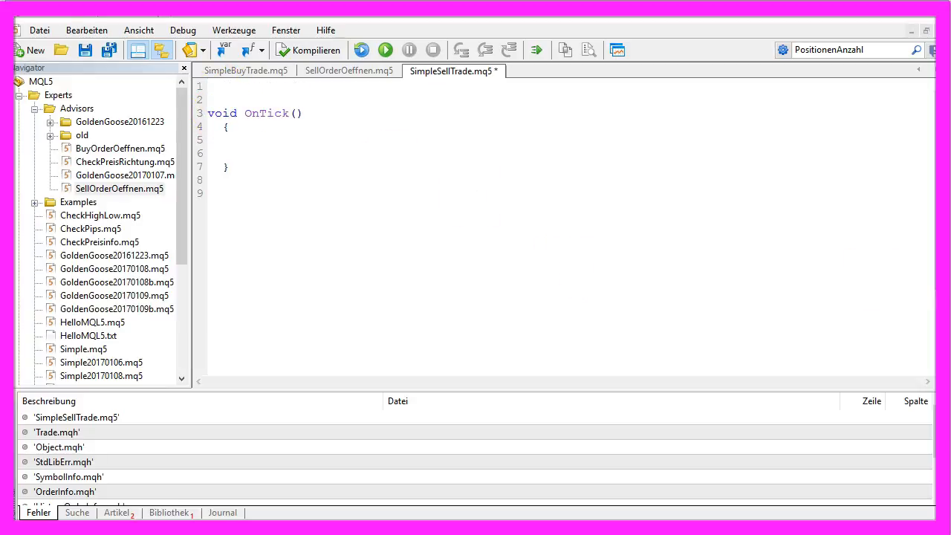
- Add #include<Trade\Trade.mqh> and a CTrade trade declaration above OnTick
type("#include<Trade\\Trade.mqh>")
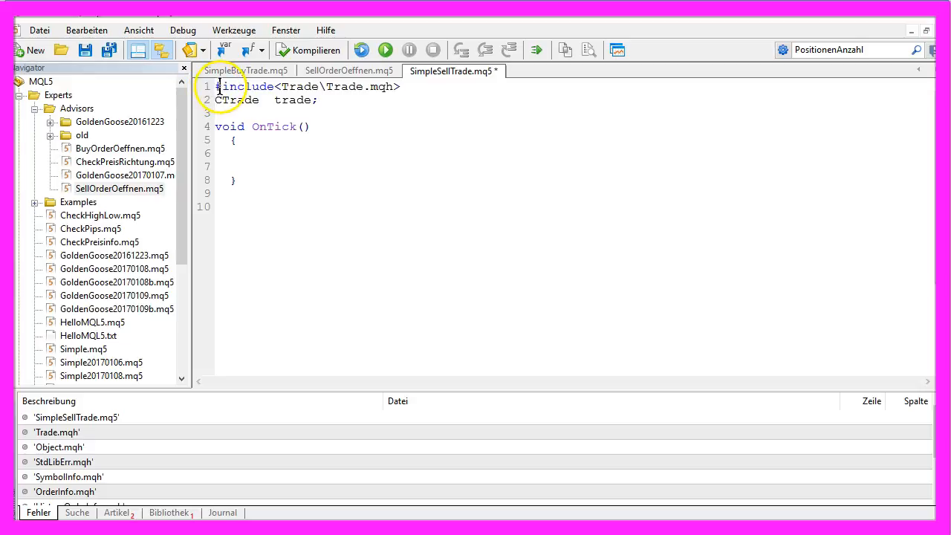
double_click(346, 87)
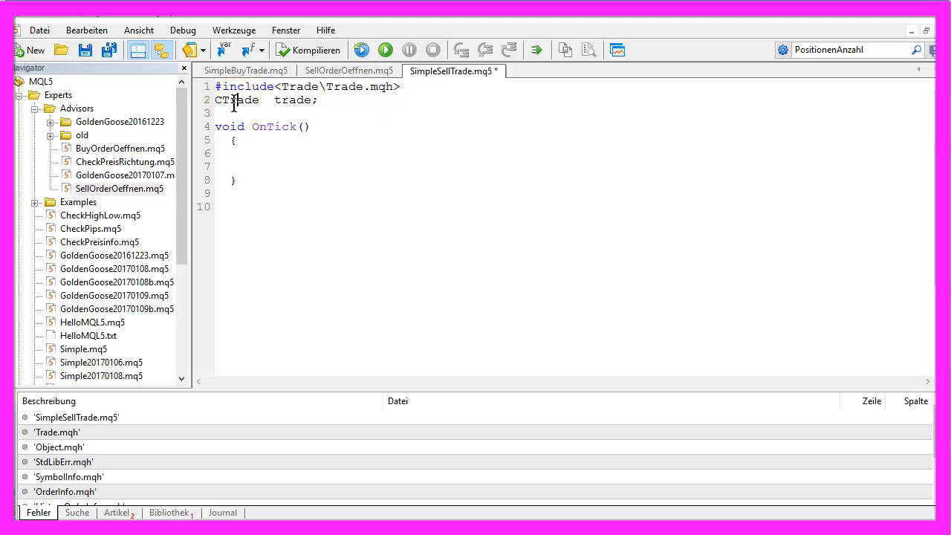
double_click(295, 101)
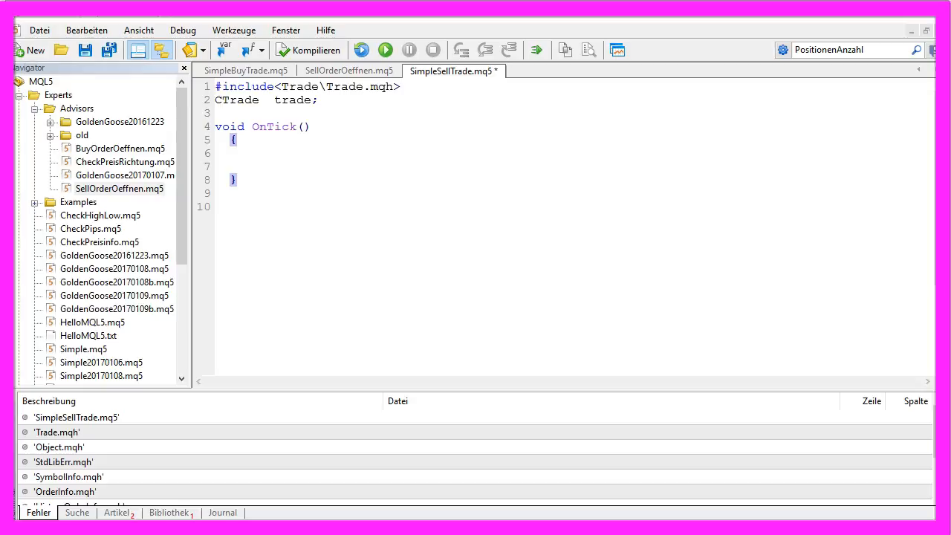
left_click(251, 153)
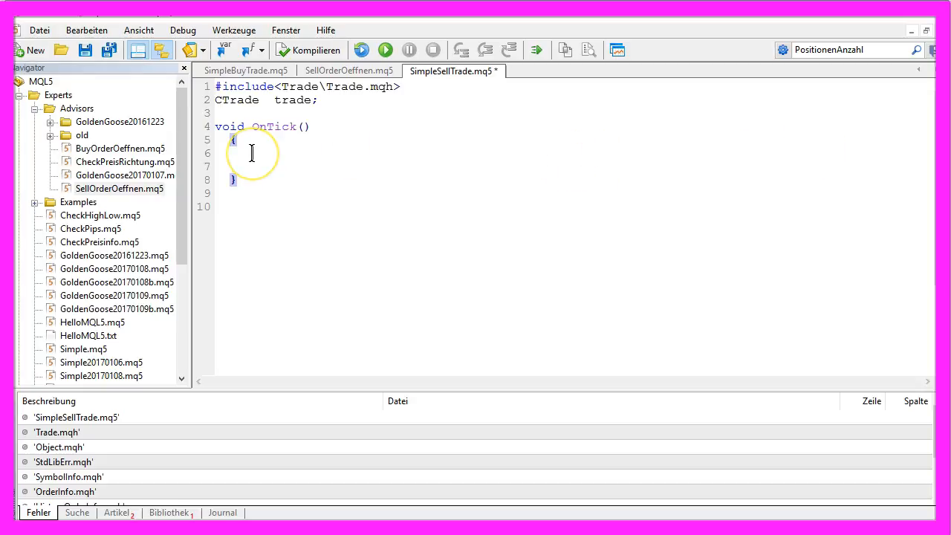
- Declare Bid (normalized symbol bid), Balance and Equity variables inside OnTick
type("double Bid=NormalizeDouble(SymbolInfoDouble(_Symbol,SYMBOL_BID),_Digits);")
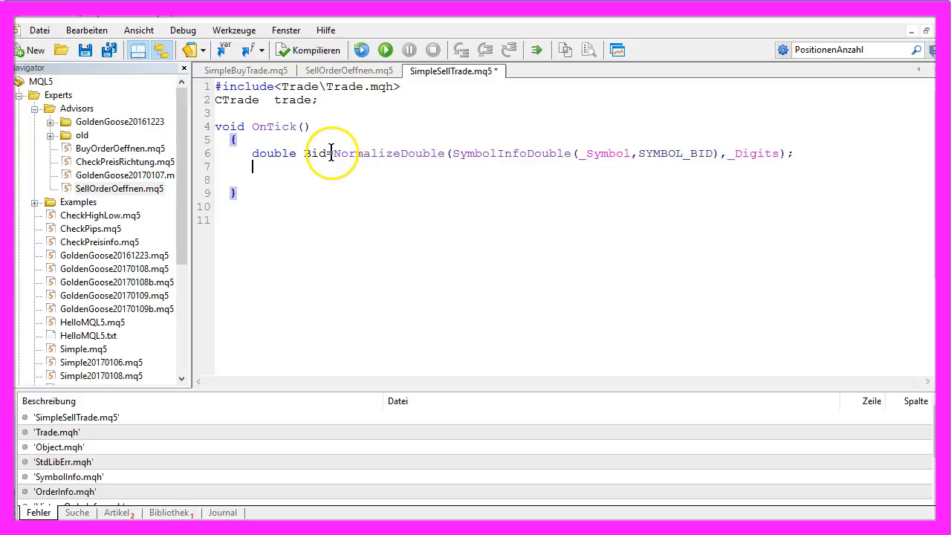
type("double Balance=AccountInfoDouble(ACCOUNT_BALANCE);")
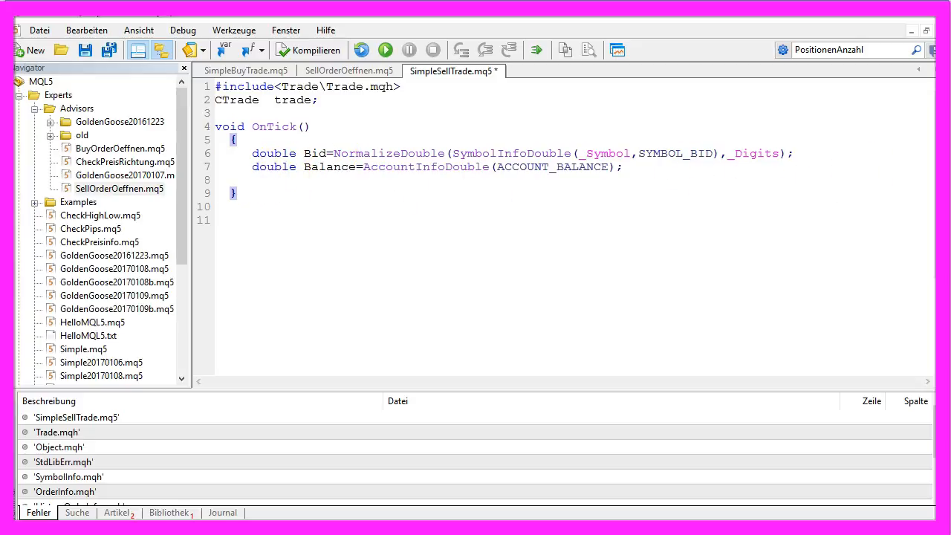
type("double Equity=AccountInfoDouble(ACCOUNT_EQUITY);")
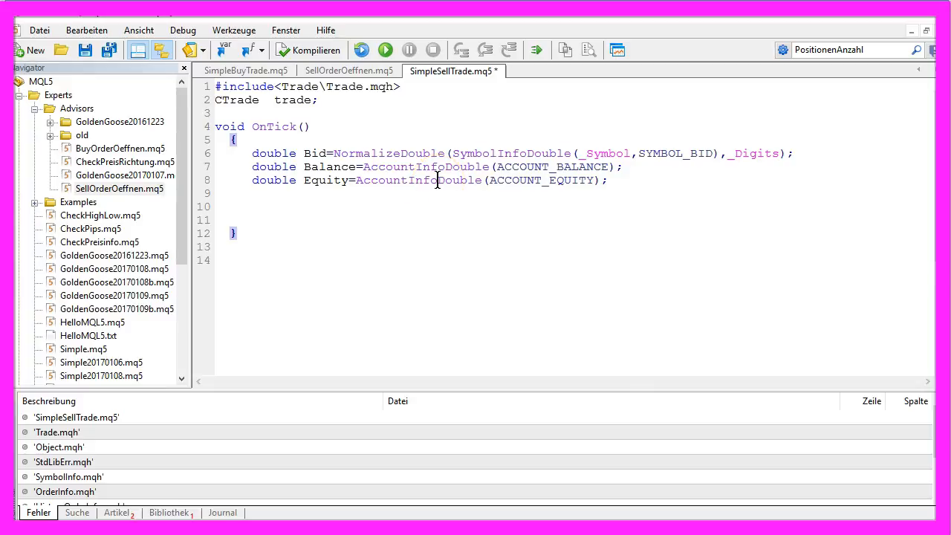
- Add if (Equity >= Balance) selling 0.01 lots with take profit 100 points below Bid
type("if (Equity >= Balance)")
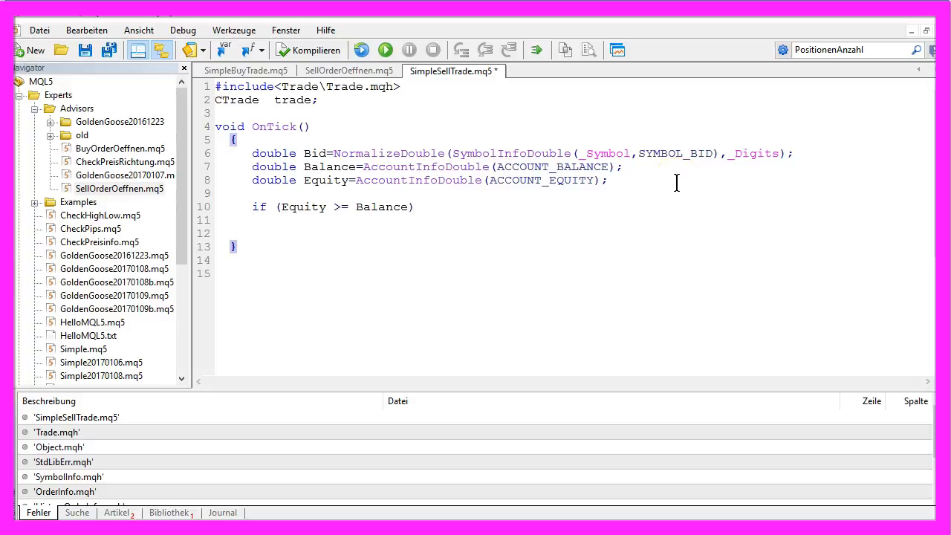
type("trade.Sell(0.01,NULL,Bid,0,(Bid-100 * _Point),NULL);")
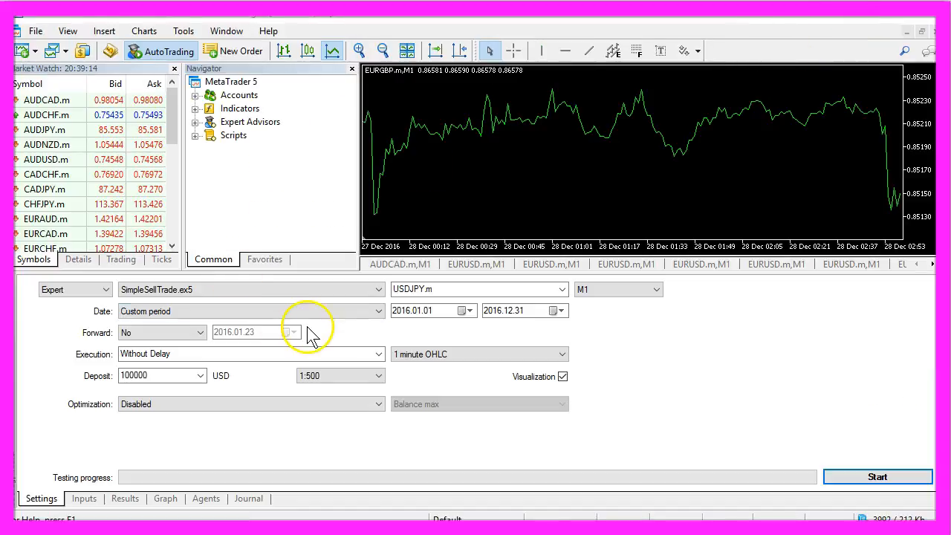
- Select SimpleSellTrade.ex5 as the Strategy Tester expert and start the backtest
left_click(67, 31)
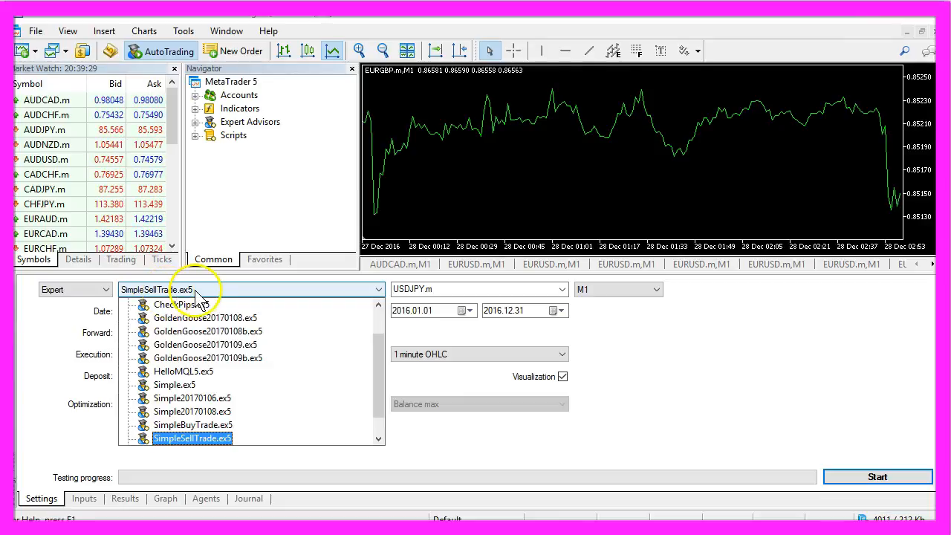
left_click(192, 438)
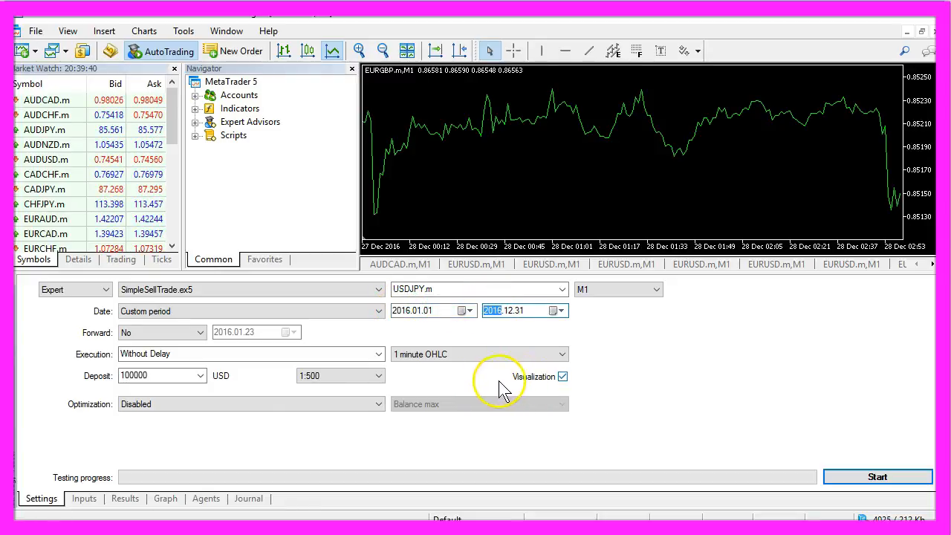
left_click(877, 476)
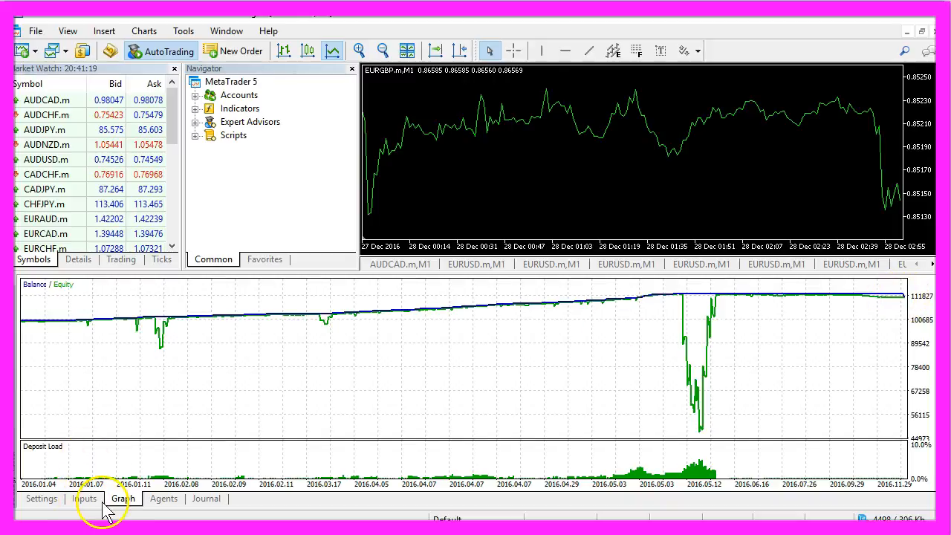
- Show the Results tab with 11,257.82 net profit and 1,568 short trades
left_click(115, 497)
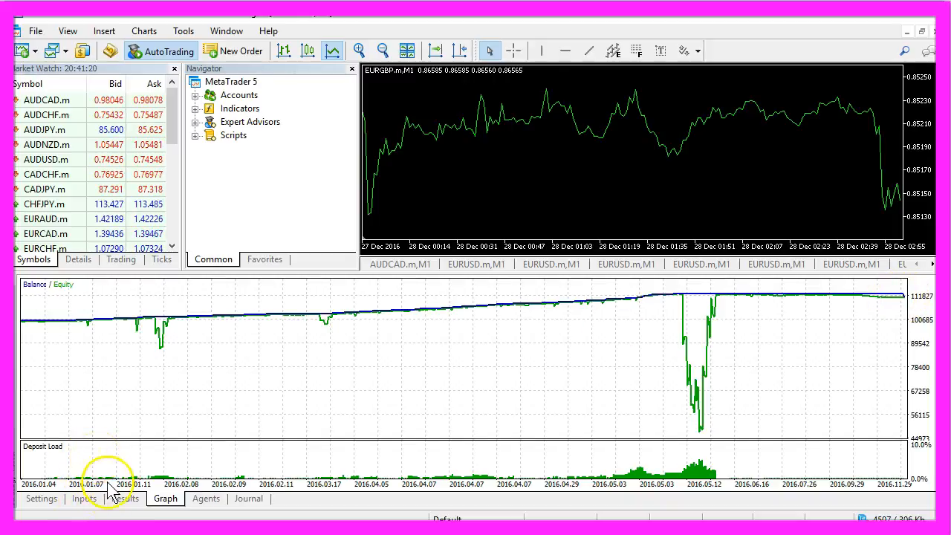
left_click(125, 498)
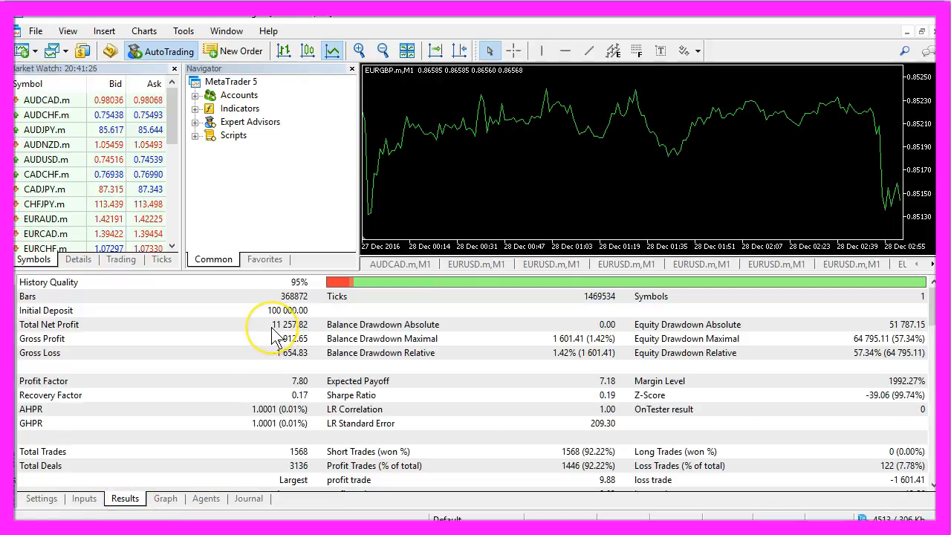